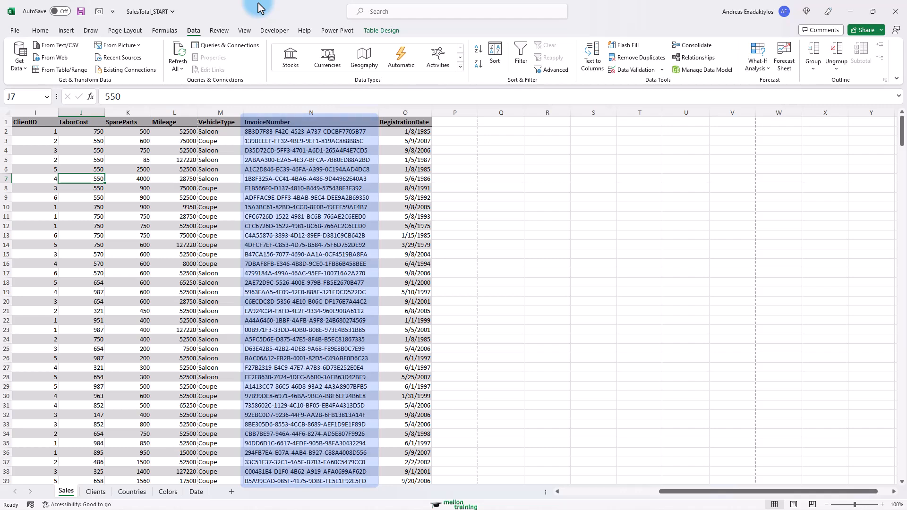
Load the sales table into the Power Query Editor via Data > From Table/Range
{"action": "left_click", "coordinate": [312, 111]}
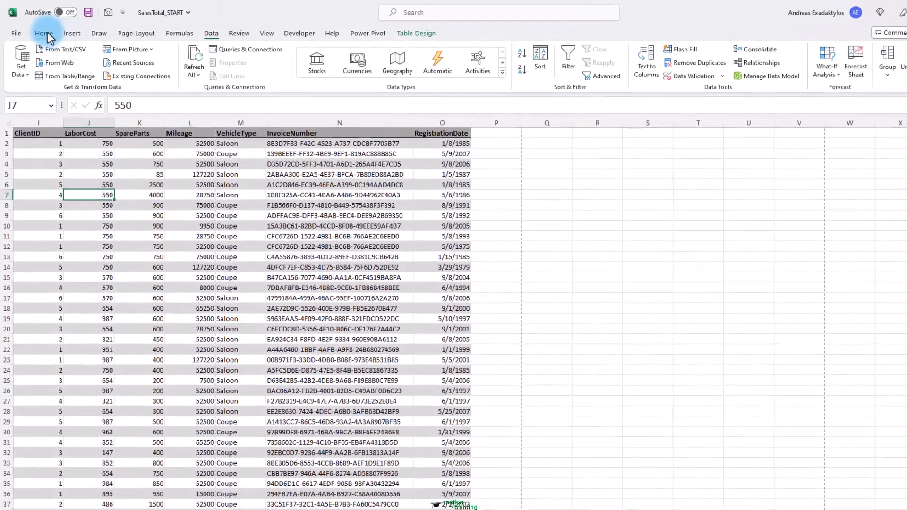
{"action": "left_click", "coordinate": [42, 33]}
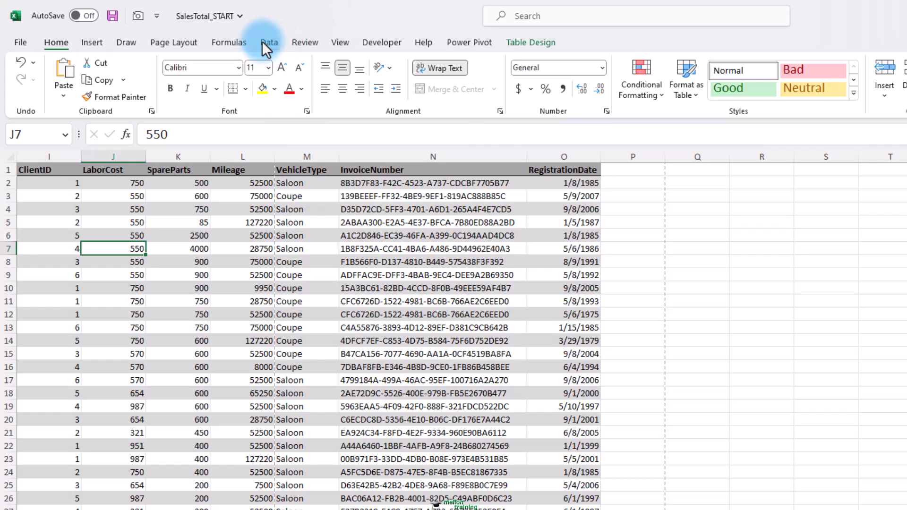
{"action": "left_click", "coordinate": [270, 43]}
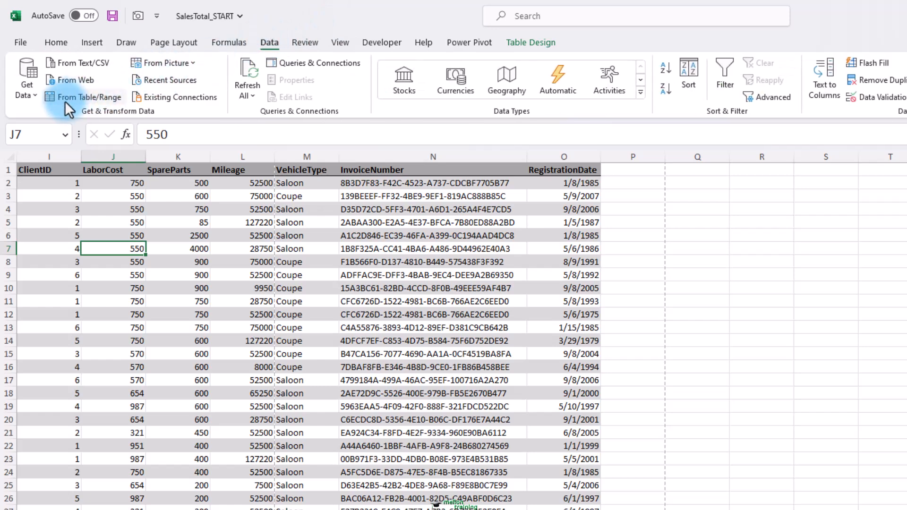
{"action": "left_click", "coordinate": [89, 96]}
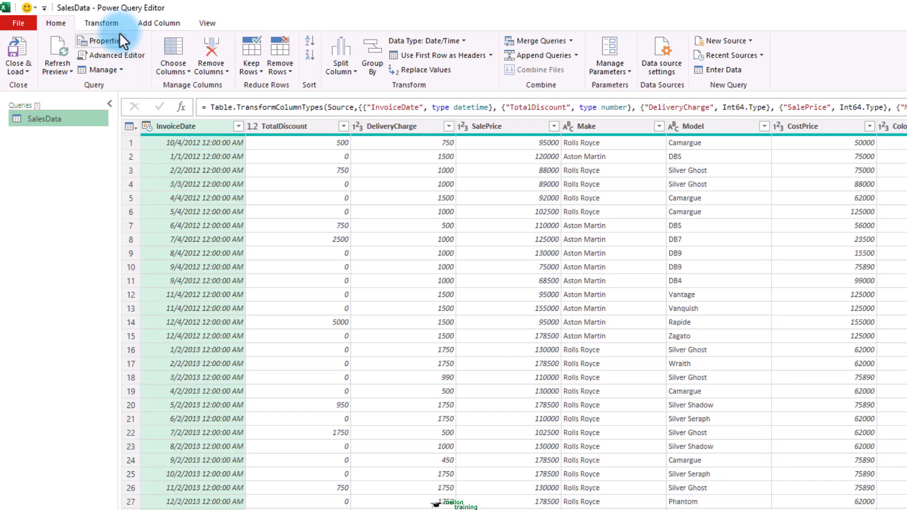
Start a Split Column by Delimiter on the InvoiceDate column from the Transform ribbon
{"action": "left_click", "coordinate": [100, 23]}
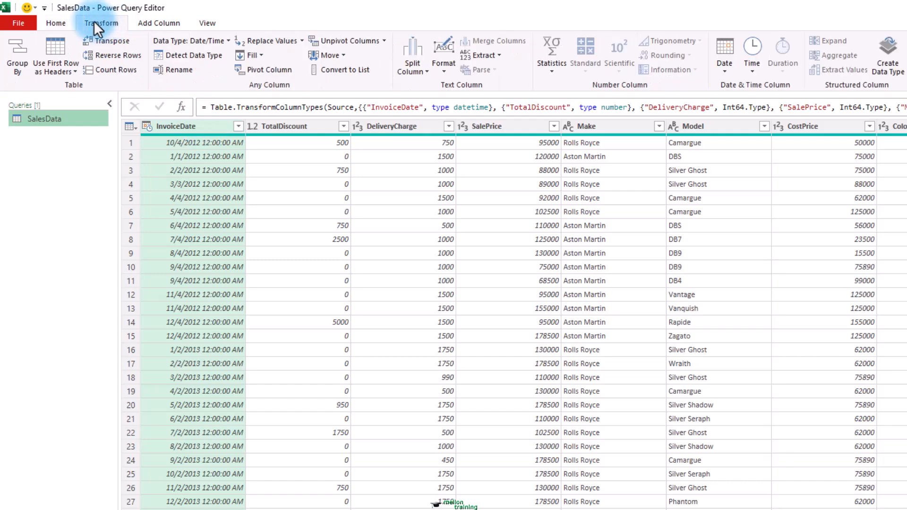
{"action": "mouse_move", "coordinate": [307, 61]}
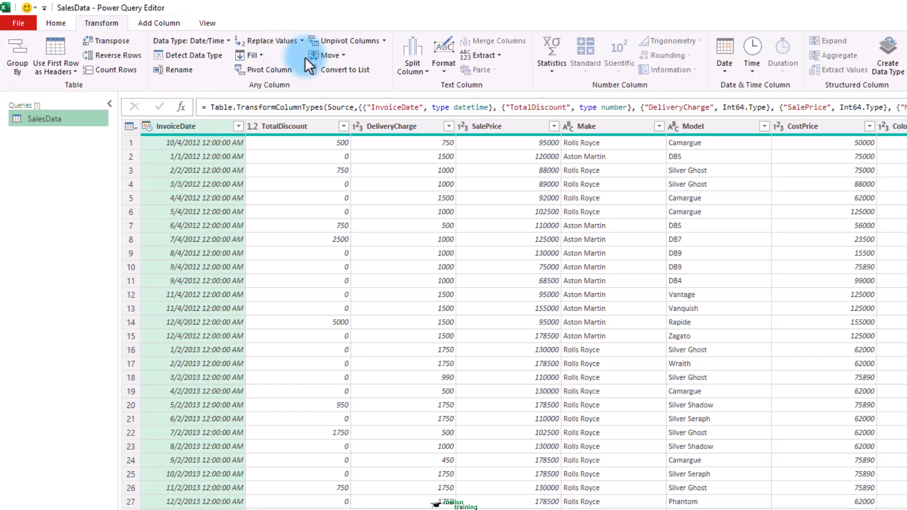
{"action": "left_click", "coordinate": [412, 54]}
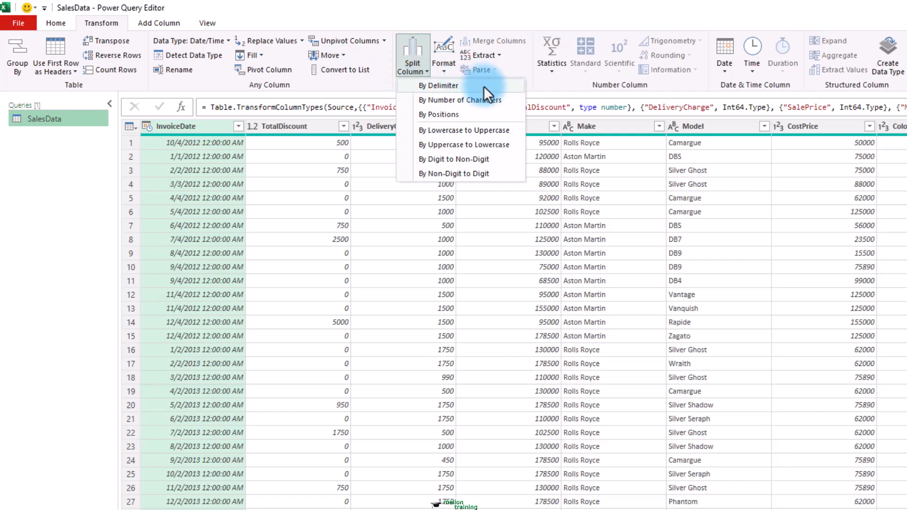
{"action": "mouse_move", "coordinate": [489, 91]}
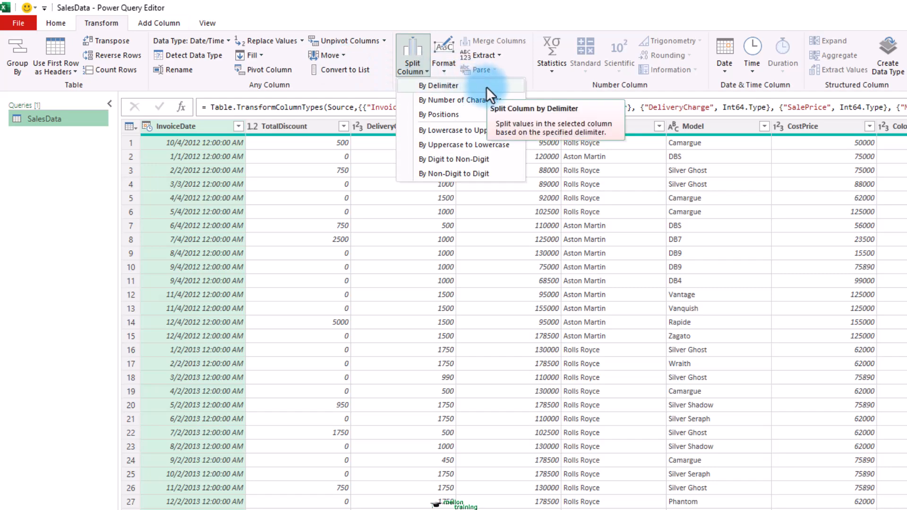
{"action": "left_click", "coordinate": [439, 85]}
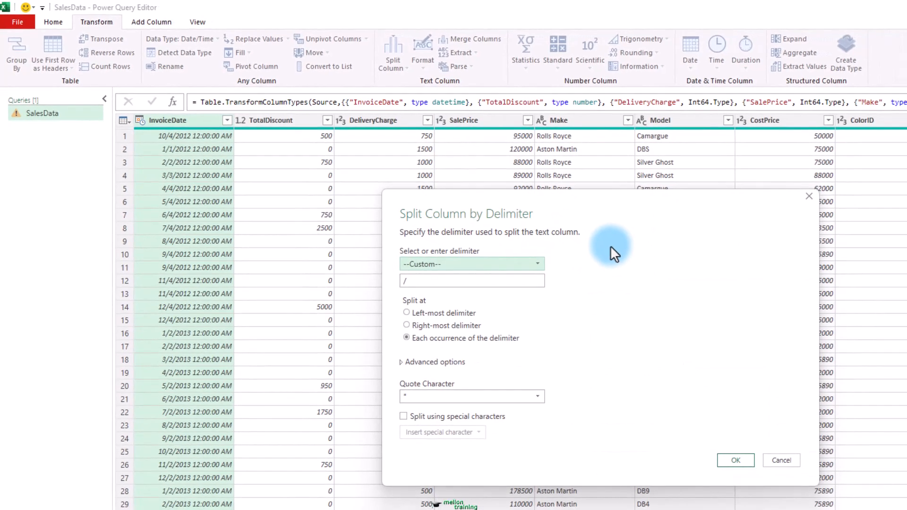
Split InvoiceDate at each space into date, time and AM/PM columns
{"action": "left_click", "coordinate": [536, 265]}
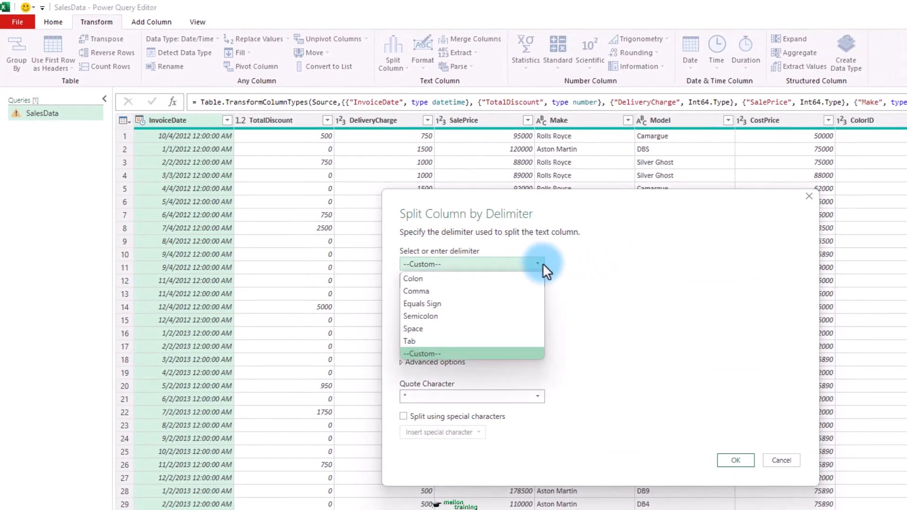
{"action": "mouse_move", "coordinate": [540, 266]}
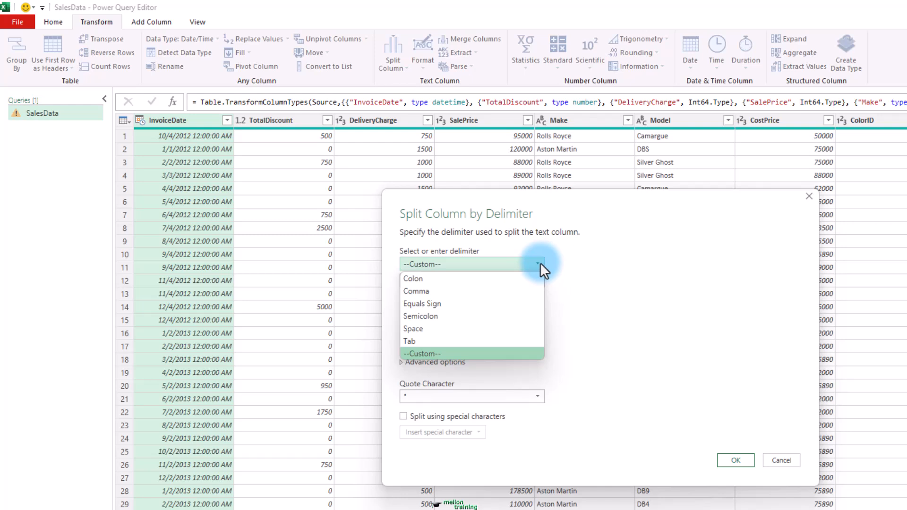
{"action": "left_click", "coordinate": [413, 329]}
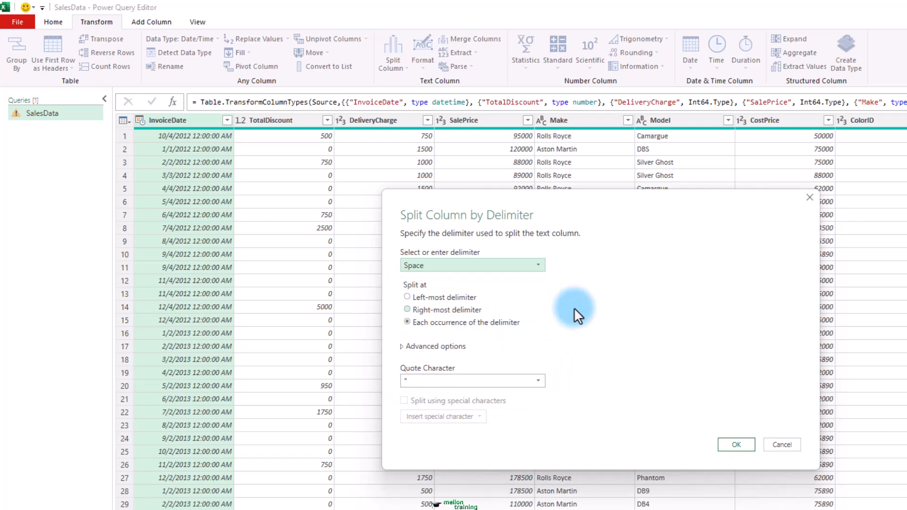
{"action": "mouse_move", "coordinate": [736, 444]}
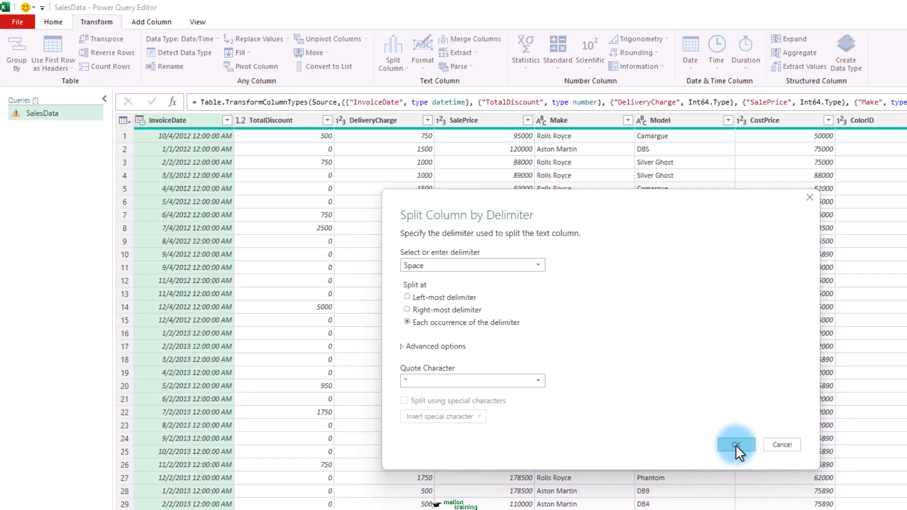
{"action": "left_click", "coordinate": [735, 444]}
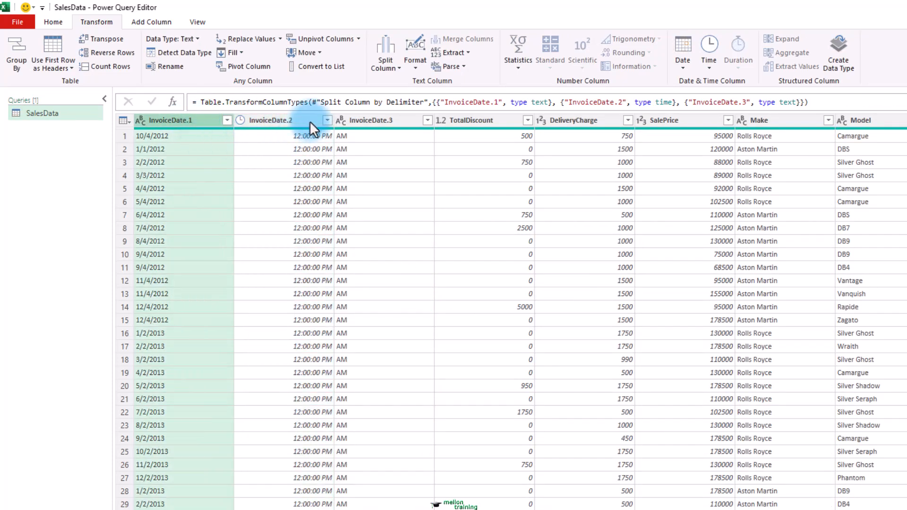
{"action": "left_click", "coordinate": [268, 120]}
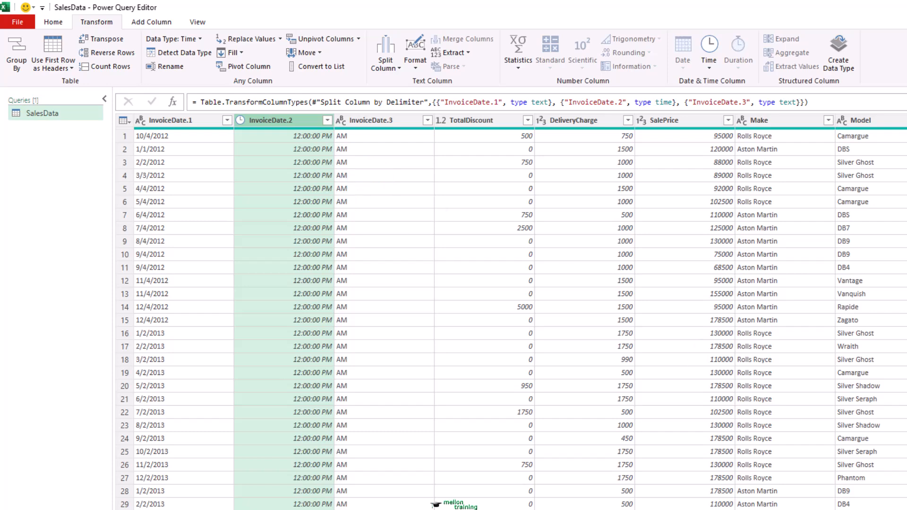
{"action": "scroll", "scroll_direction": "right", "scroll_amount": 3}
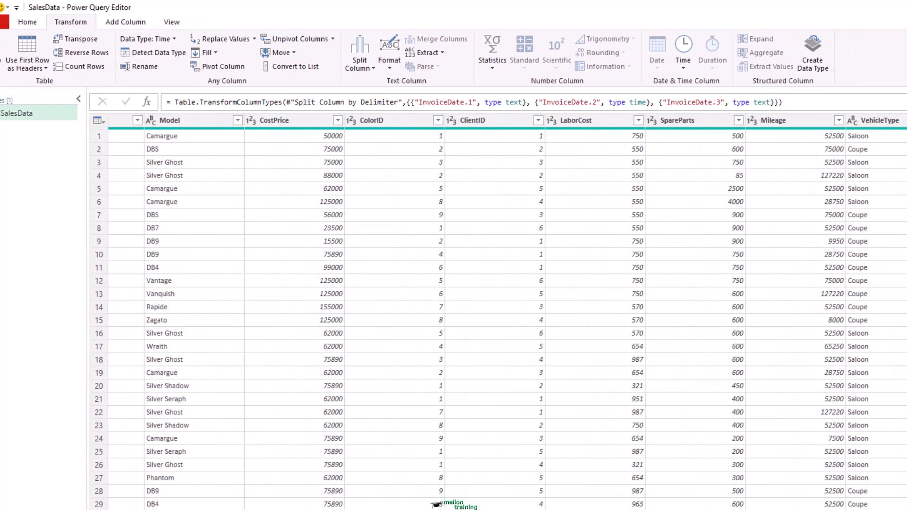
{"action": "scroll", "scroll_direction": "right", "scroll_amount": 3}
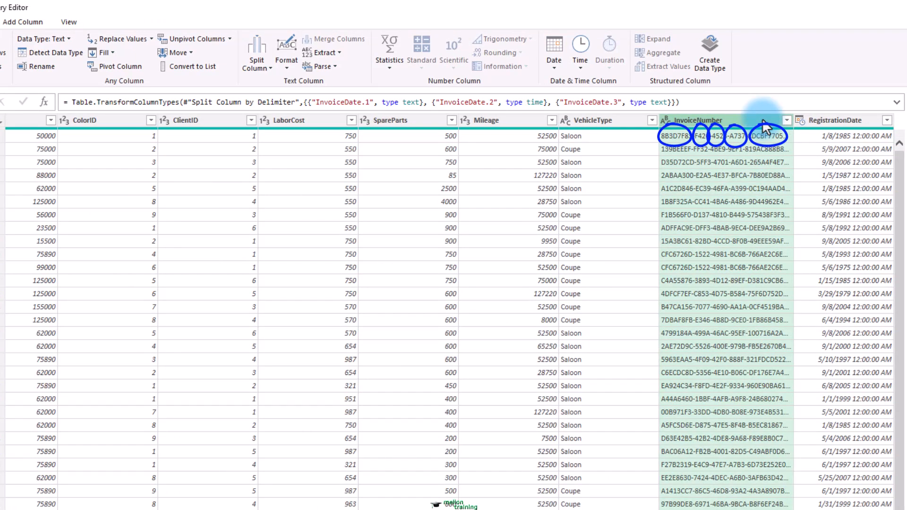
{"action": "left_click", "coordinate": [256, 52]}
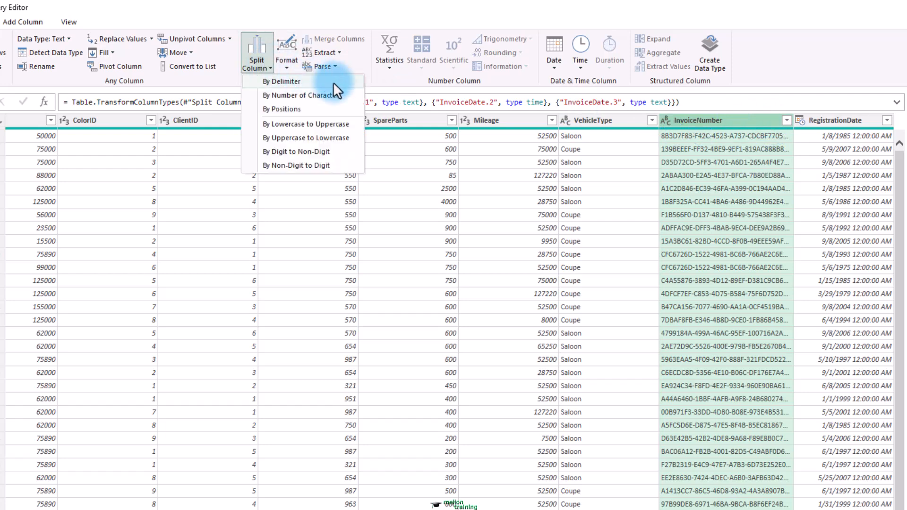
Split InvoiceNumber at each occurrence of a custom '-' delimiter into InvoiceNumber.1 and InvoiceNumber.2
{"action": "left_click", "coordinate": [283, 82]}
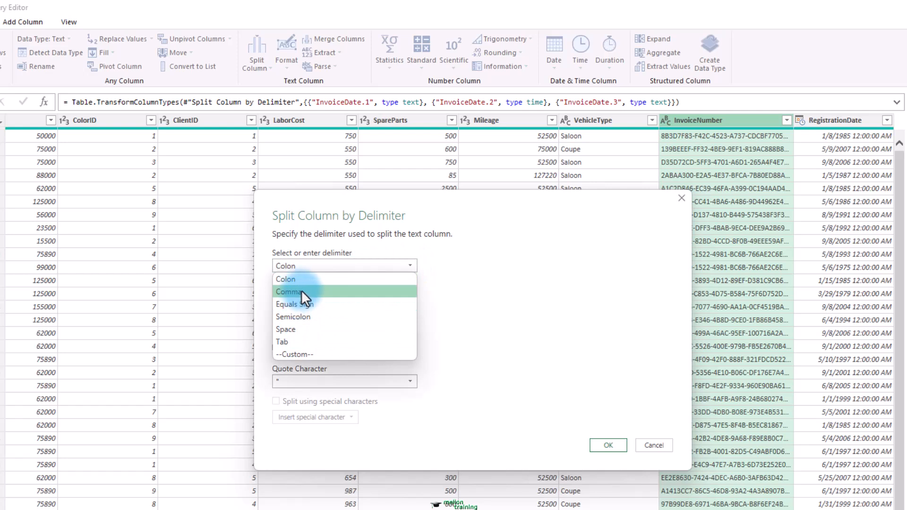
{"action": "left_click", "coordinate": [295, 354]}
{"action": "type", "text": "-"}
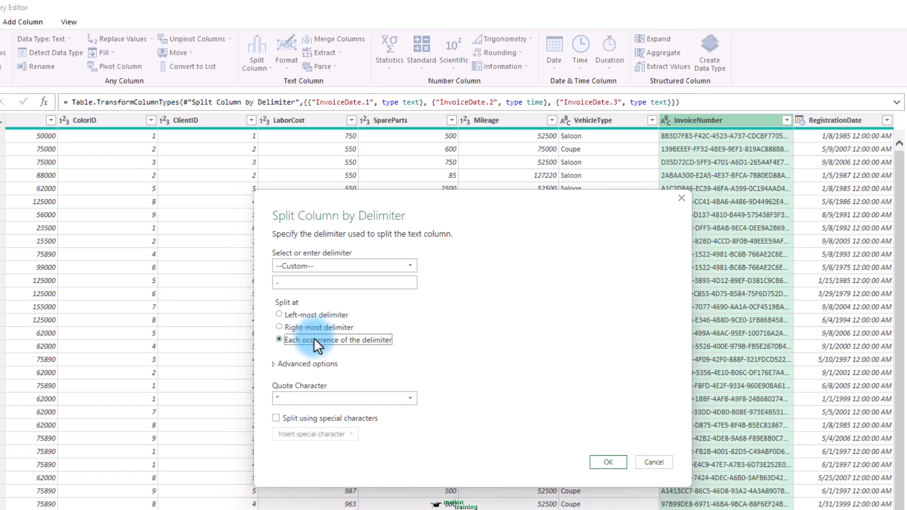
{"action": "left_click", "coordinate": [607, 462]}
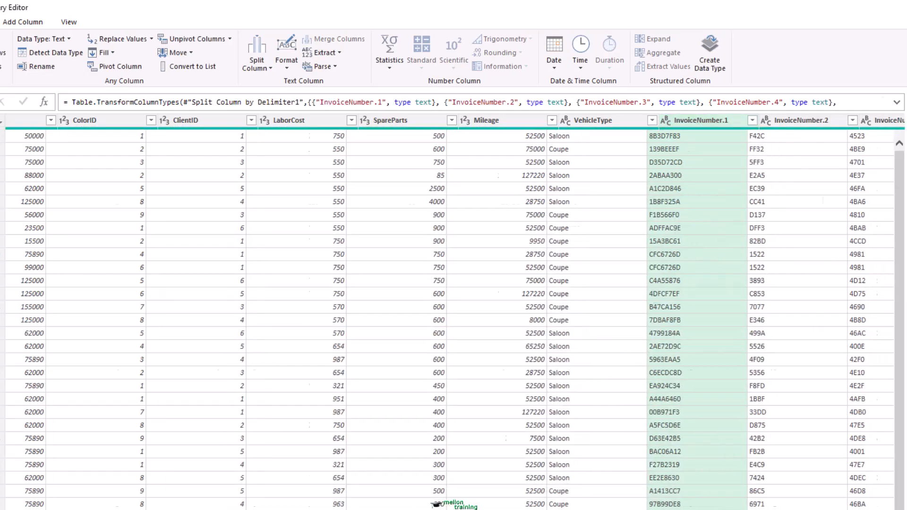
Start a Split Column by Number of Characters on the new InvoiceNumber.1 column
{"action": "scroll", "scroll_direction": "right", "scroll_amount": 3}
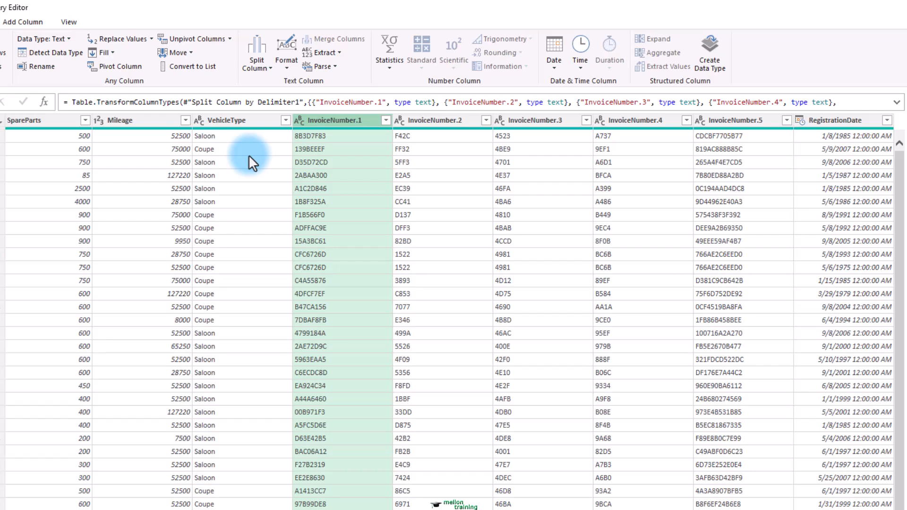
{"action": "left_click", "coordinate": [256, 52]}
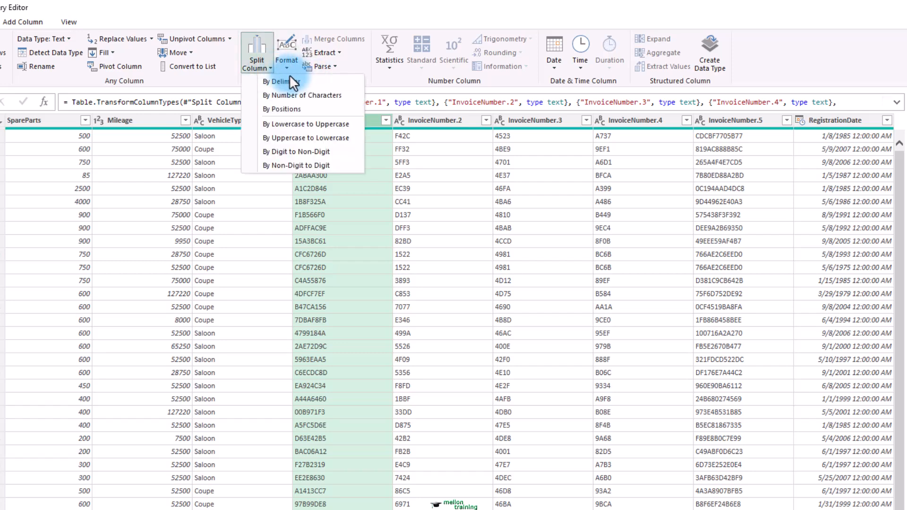
{"action": "left_click", "coordinate": [302, 95]}
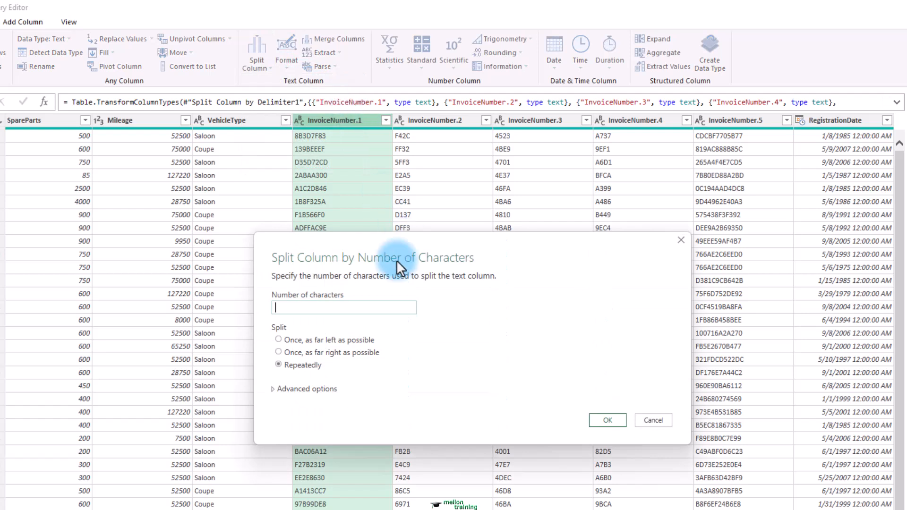
{"action": "mouse_move", "coordinate": [479, 325]}
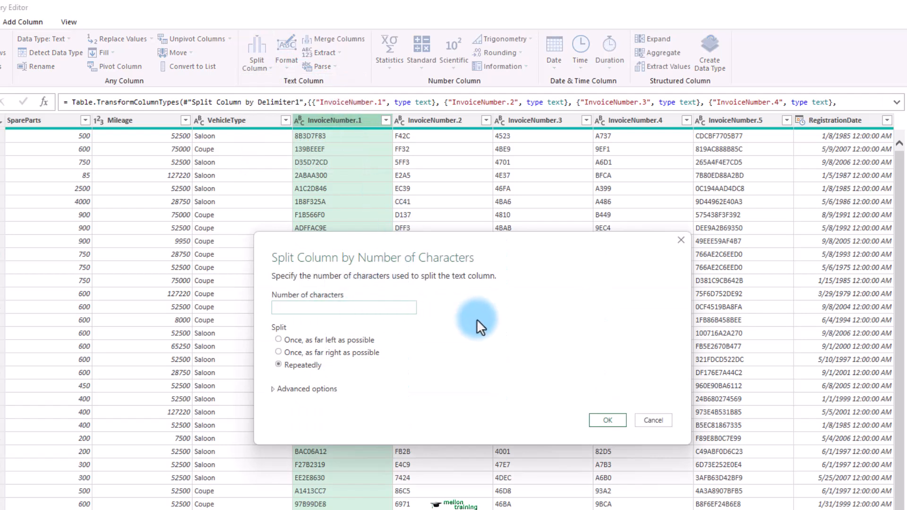